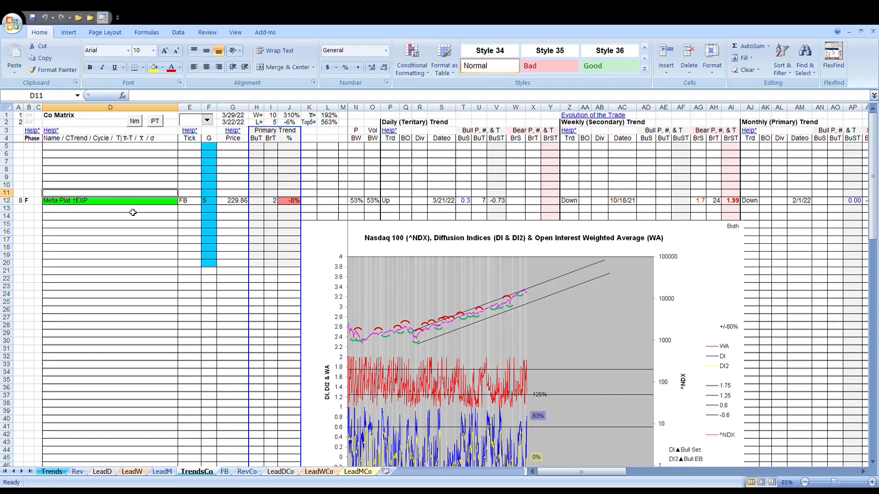
mouse_move(85, 180)
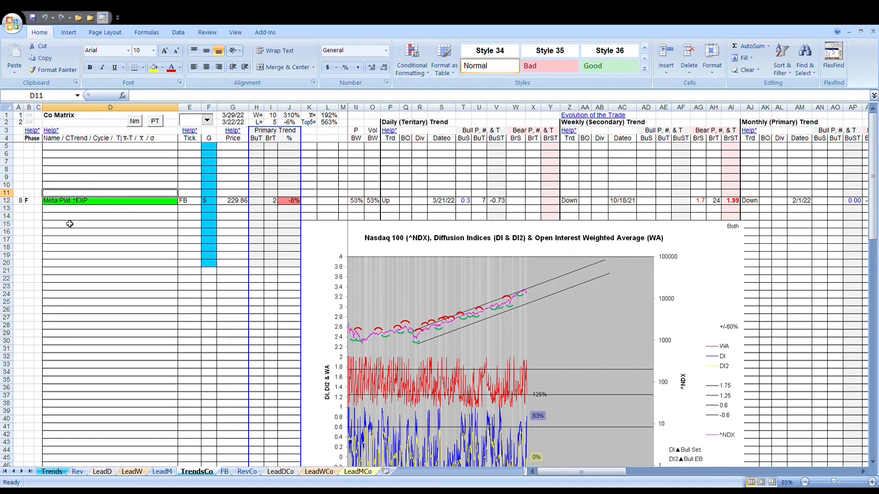
mouse_move(115, 207)
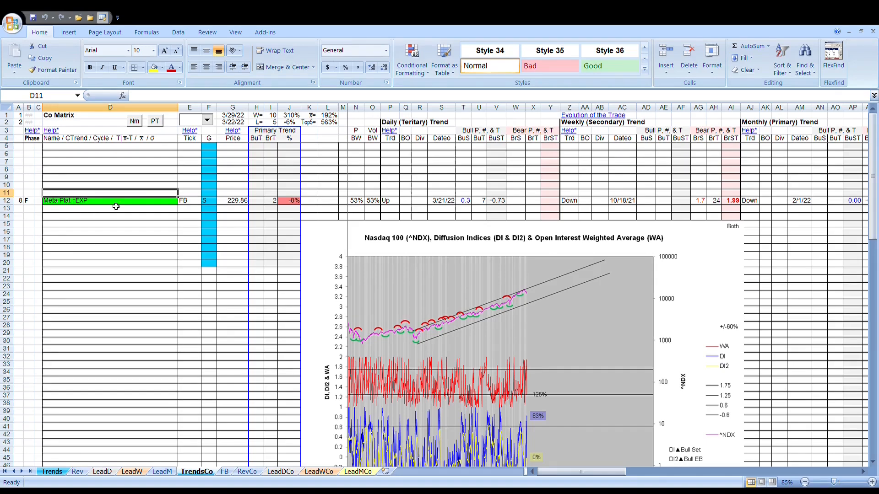
mouse_move(88, 184)
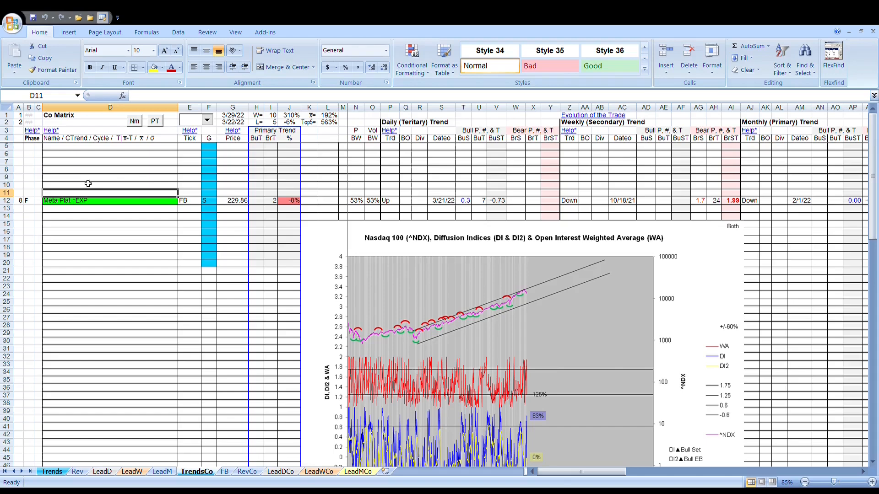
mouse_move(88, 183)
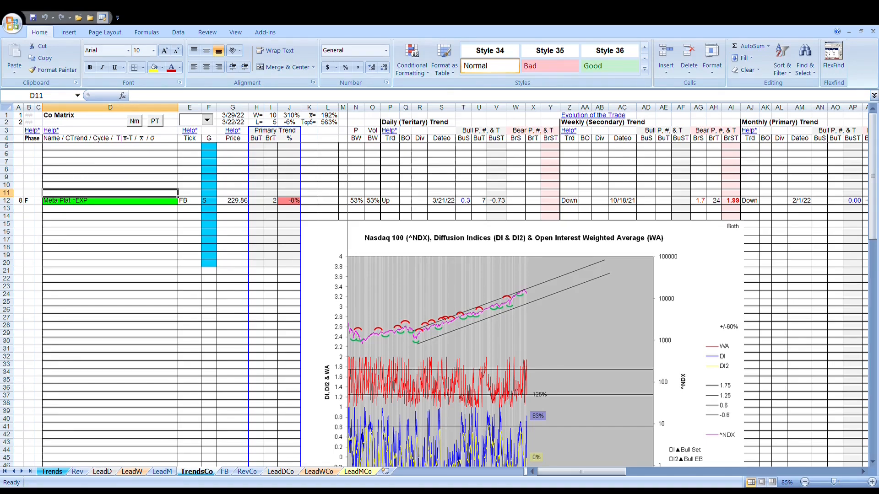
mouse_move(102, 162)
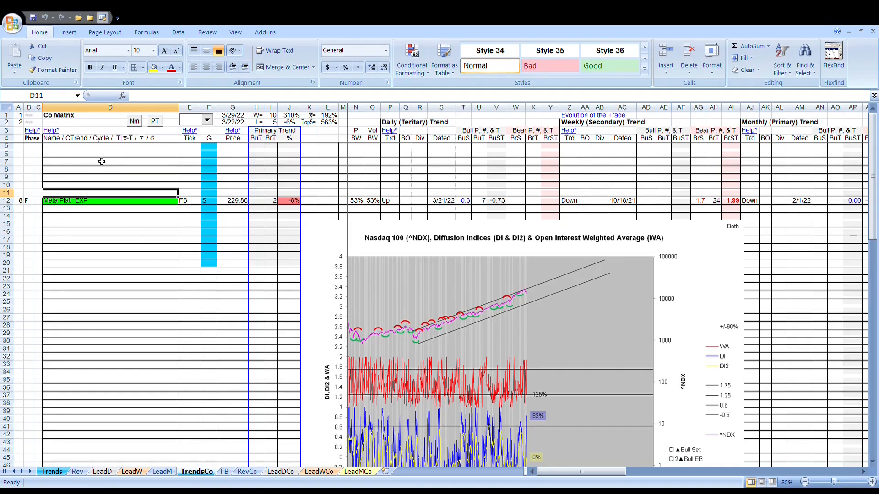
mouse_move(212, 175)
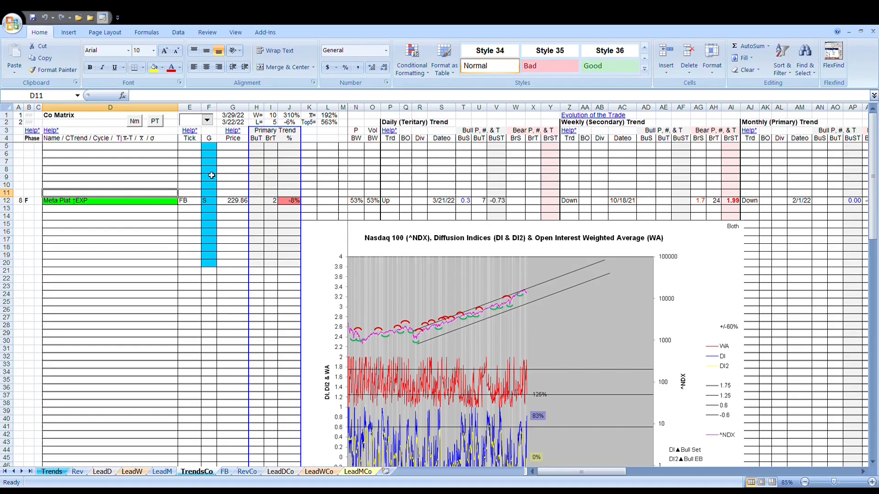
mouse_move(53, 236)
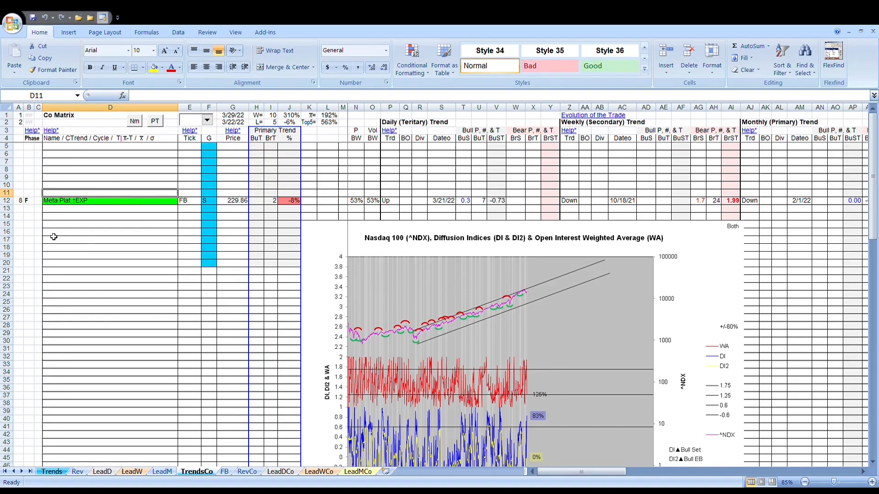
mouse_move(274, 208)
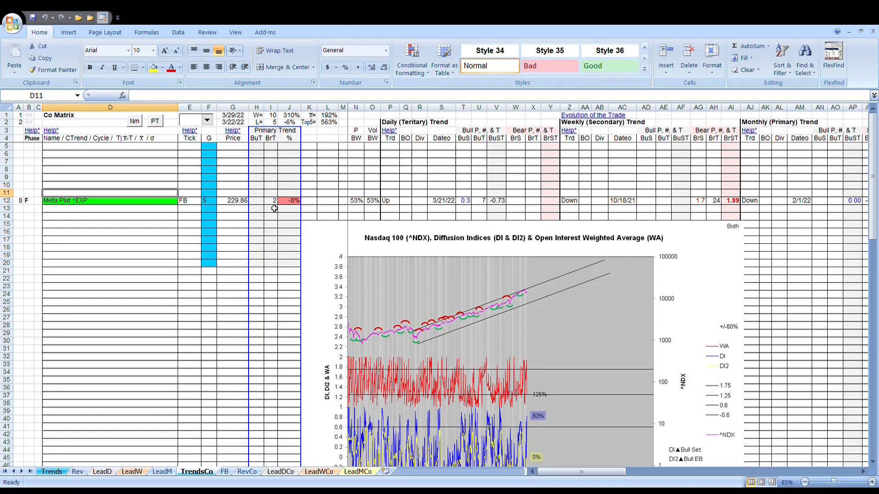
mouse_move(280, 215)
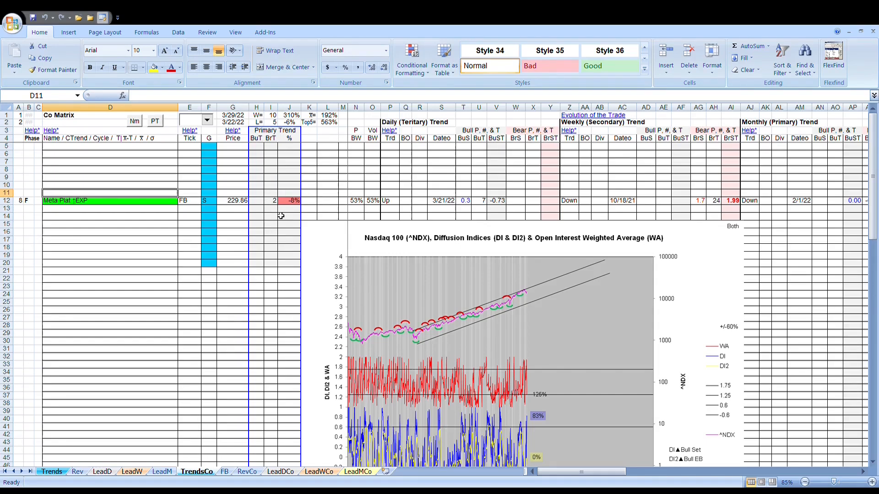
mouse_move(299, 204)
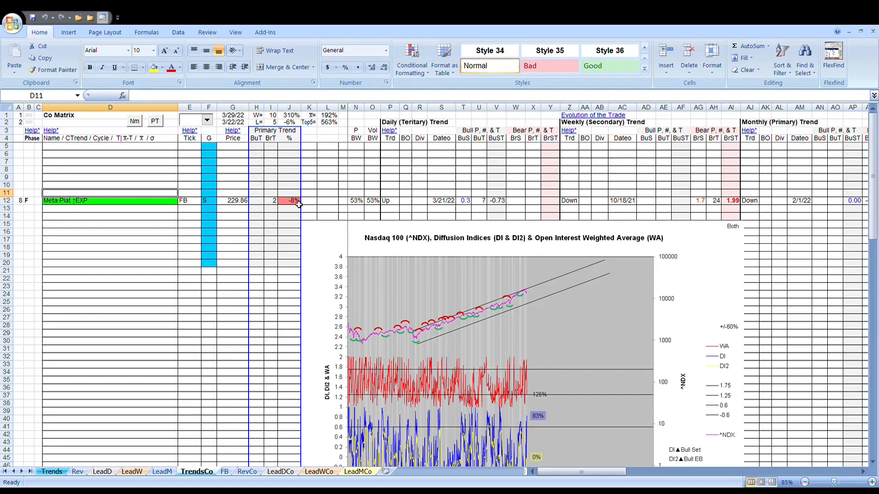